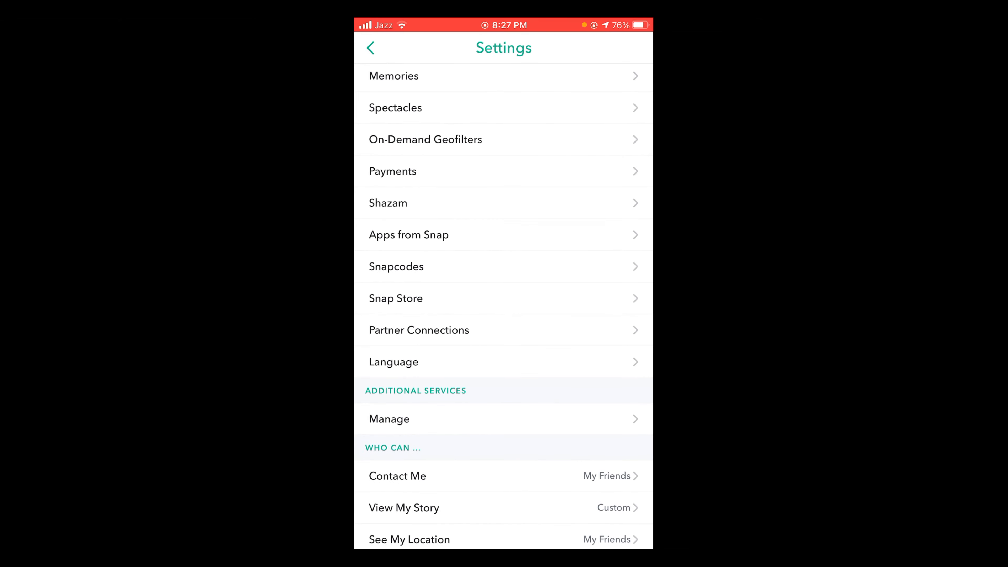
Step: Clear all Snapchat caches from Account Actions, confirm, and accept the restart to the home screen
scroll(down, 3)
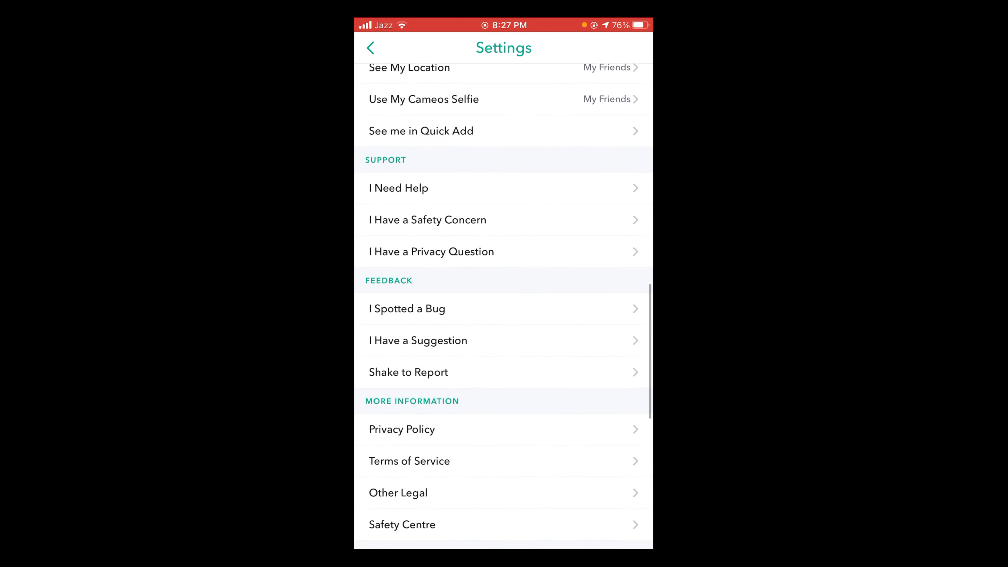
click(398, 438)
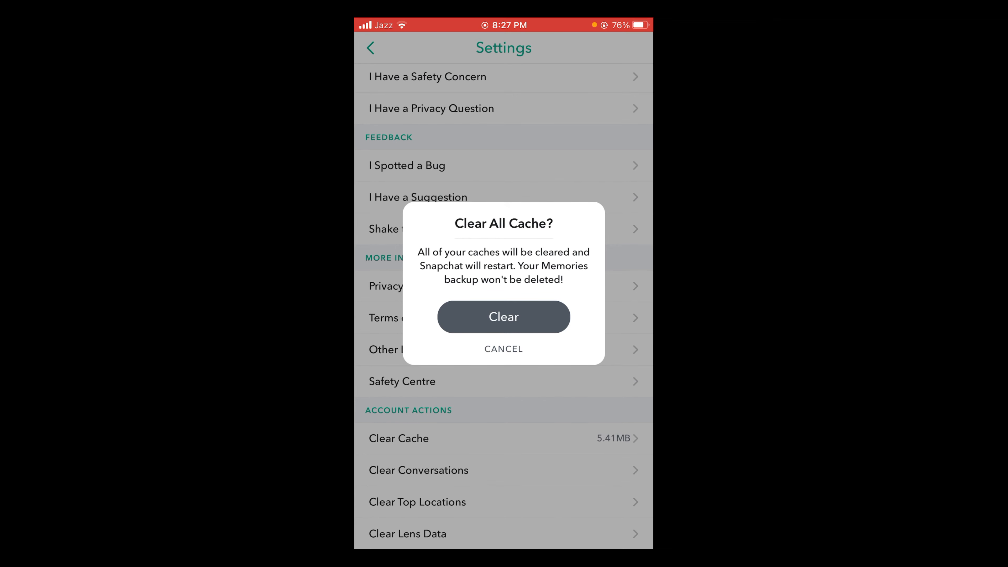
click(503, 316)
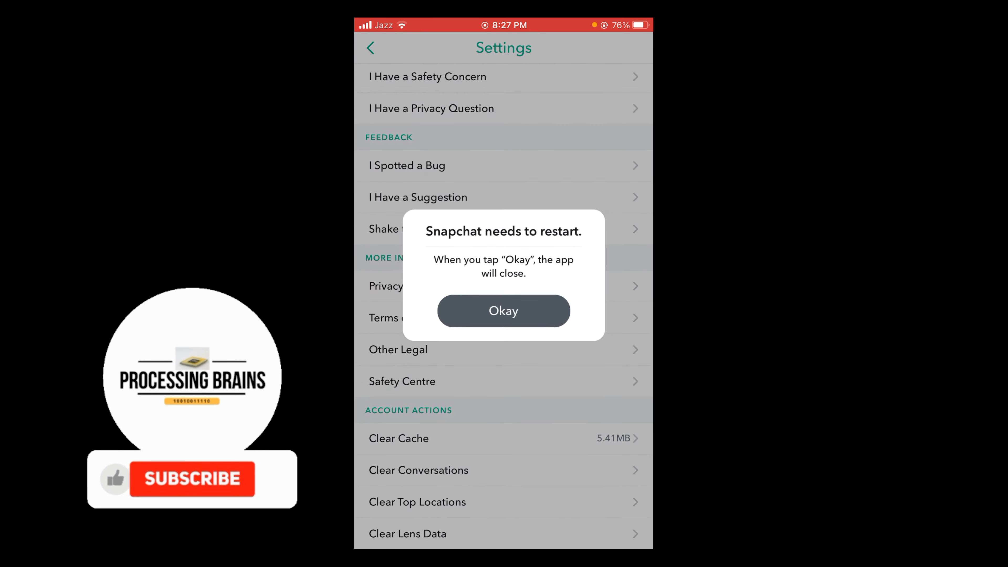
click(503, 310)
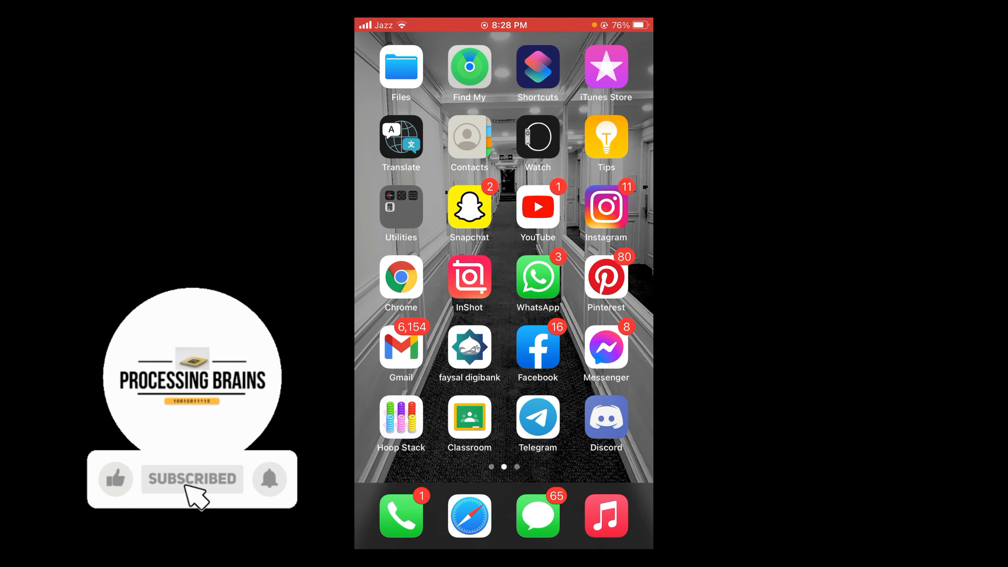
click(116, 479)
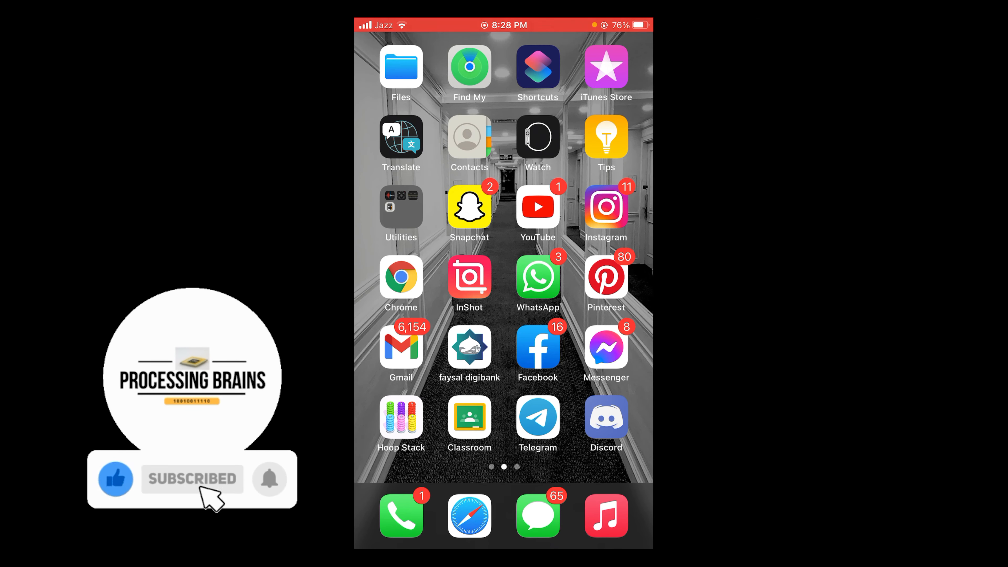